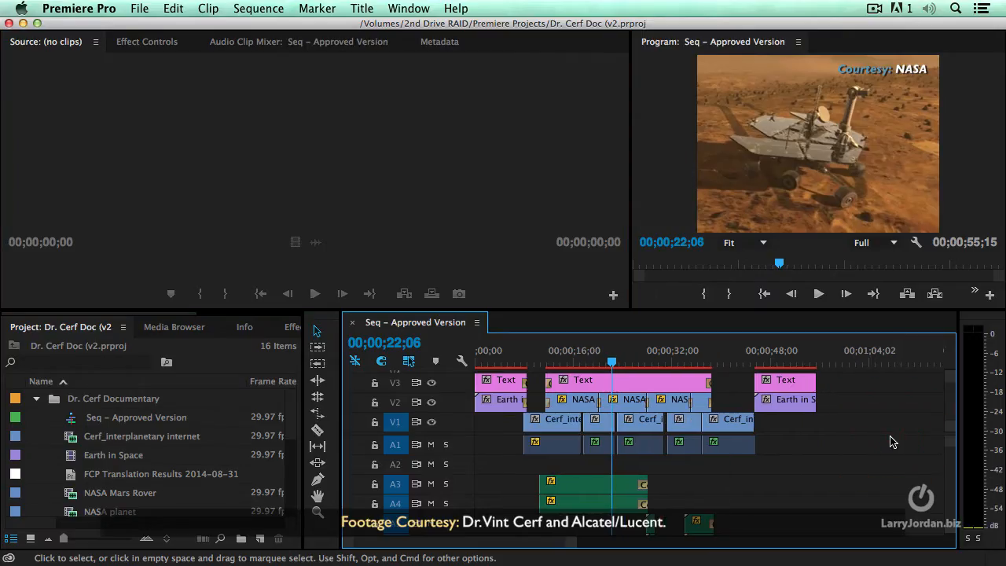
# Filter the Project panel search by NASA to show only matching clips
pyautogui.click(531, 363)
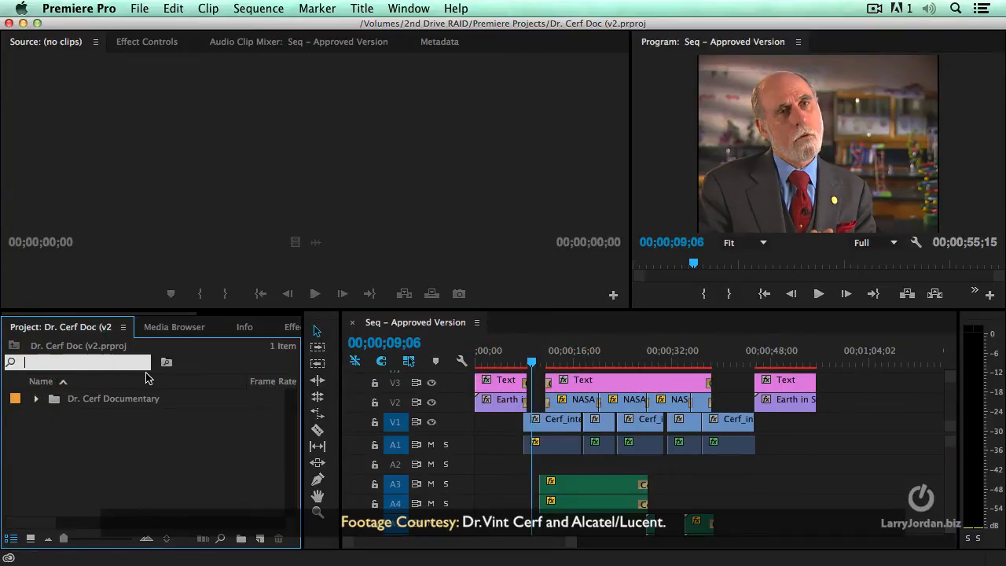
pyautogui.write('NSAS')
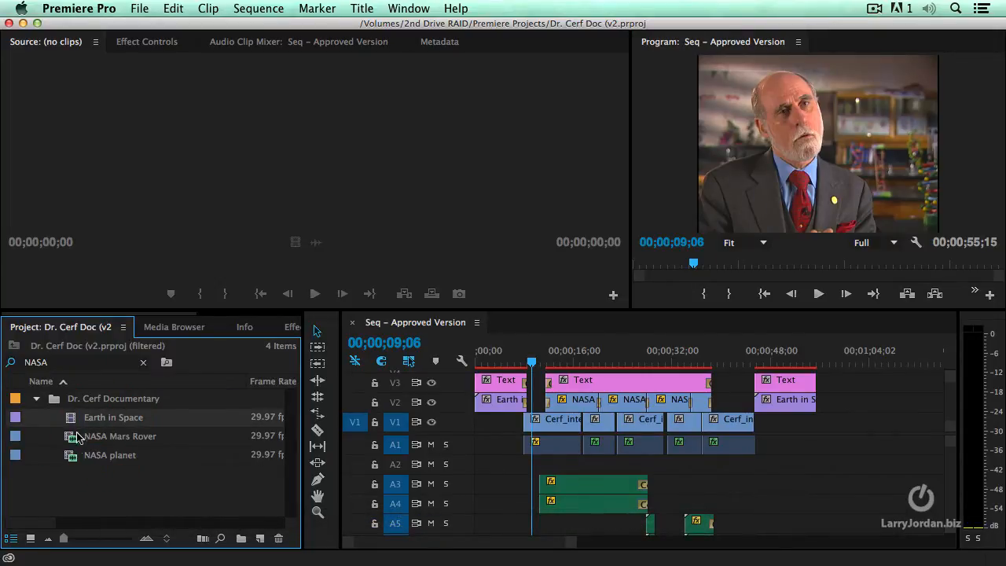
pyautogui.moveTo(100, 472)
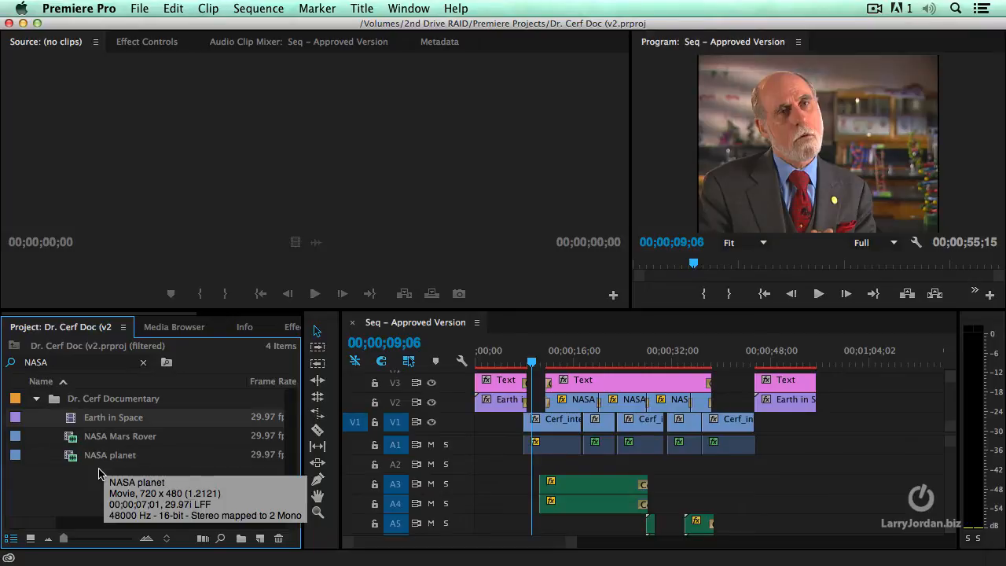
pyautogui.moveTo(100, 470)
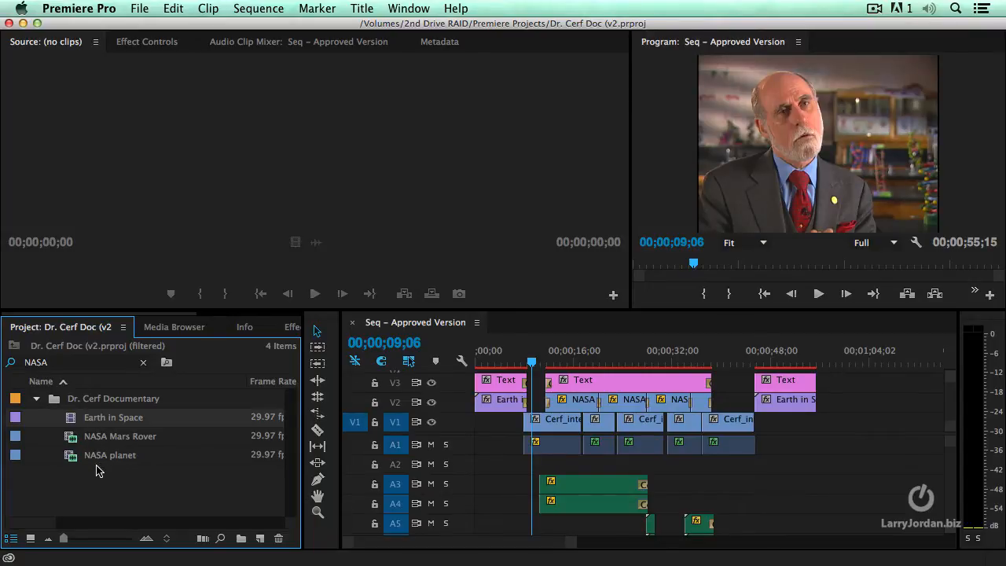
pyautogui.moveTo(110, 496)
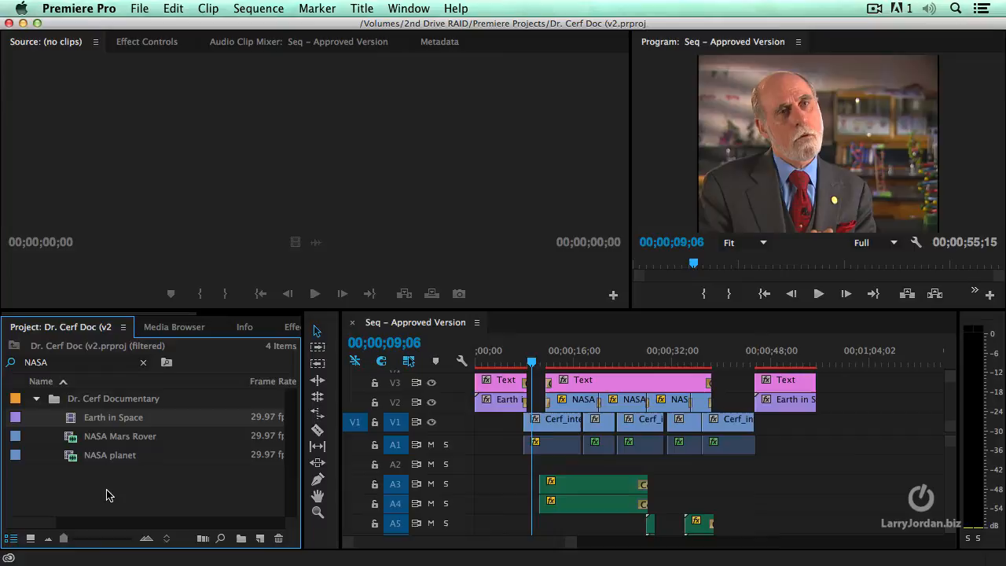
pyautogui.moveTo(167, 362)
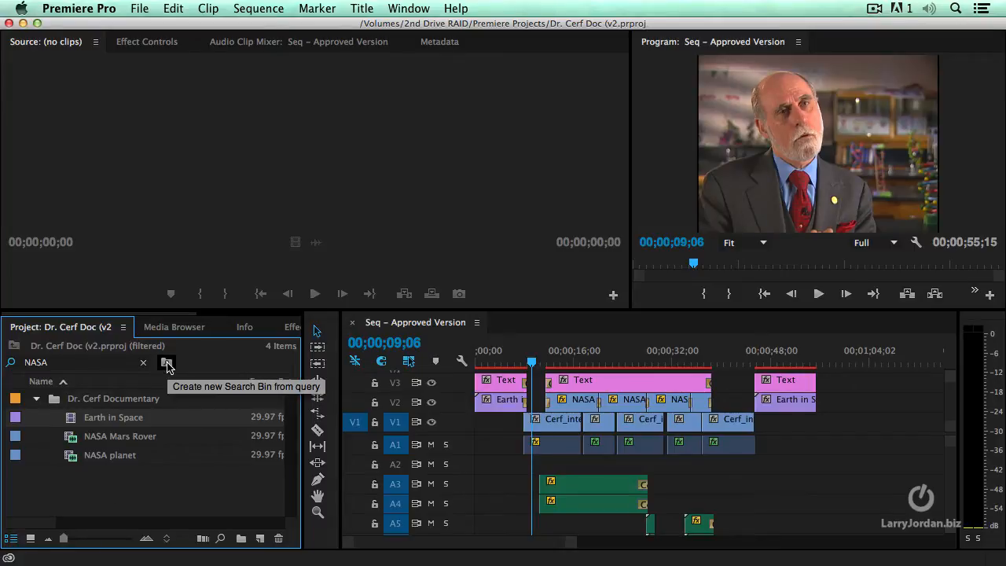
# Save the NASA query as a search bin, clear the search, and rename Space Drone.aif
pyautogui.click(167, 362)
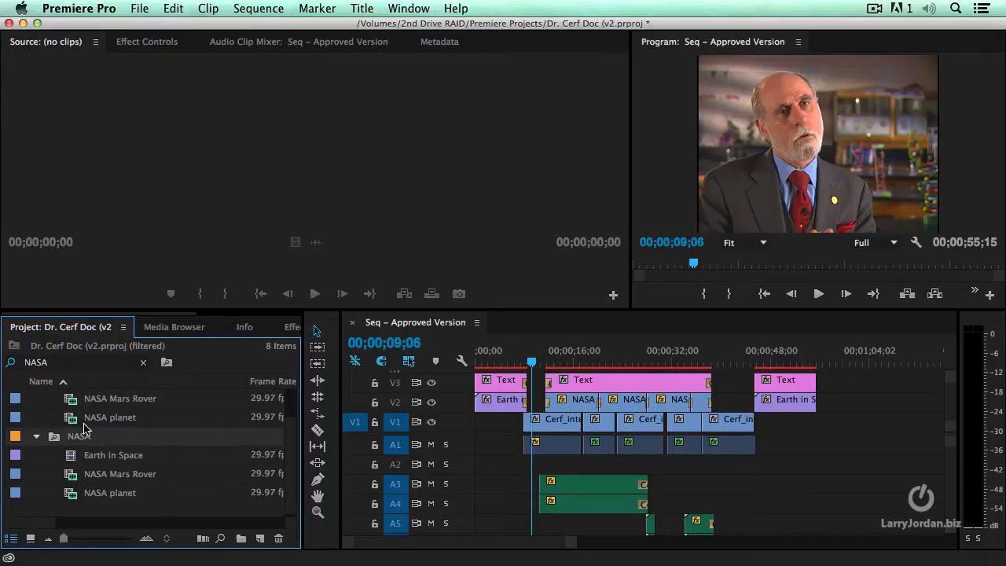
pyautogui.click(143, 363)
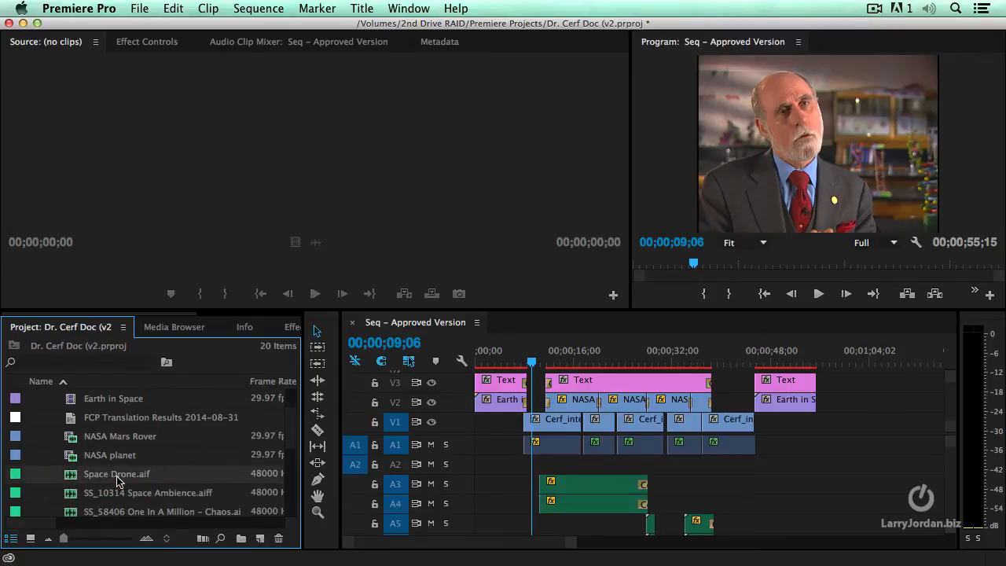
pyautogui.doubleClick(116, 473)
pyautogui.write(' - NASA')
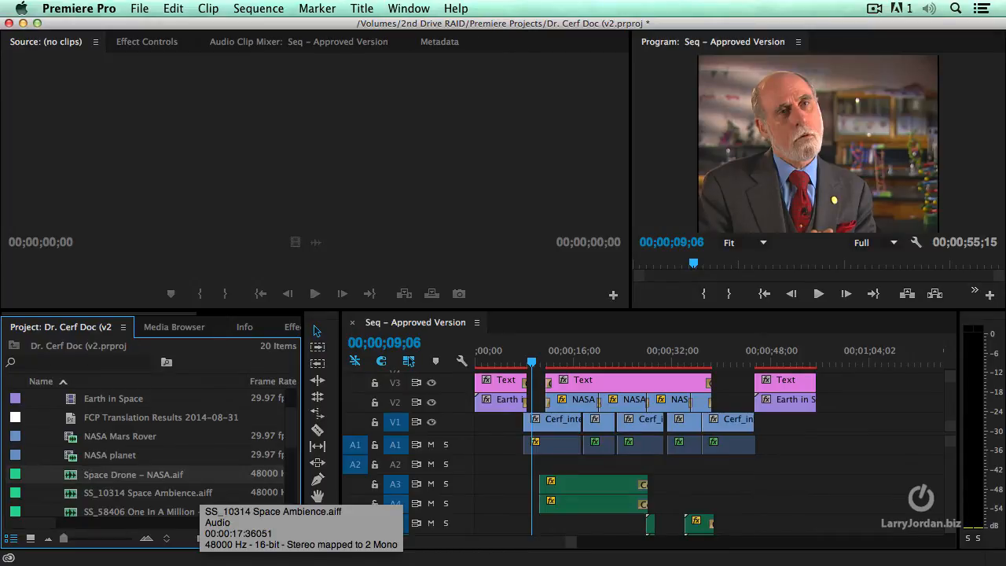
# Collapse the Dr. Cerf Documentary folder, then collapse and reopen the NASA search bin
pyautogui.click(38, 398)
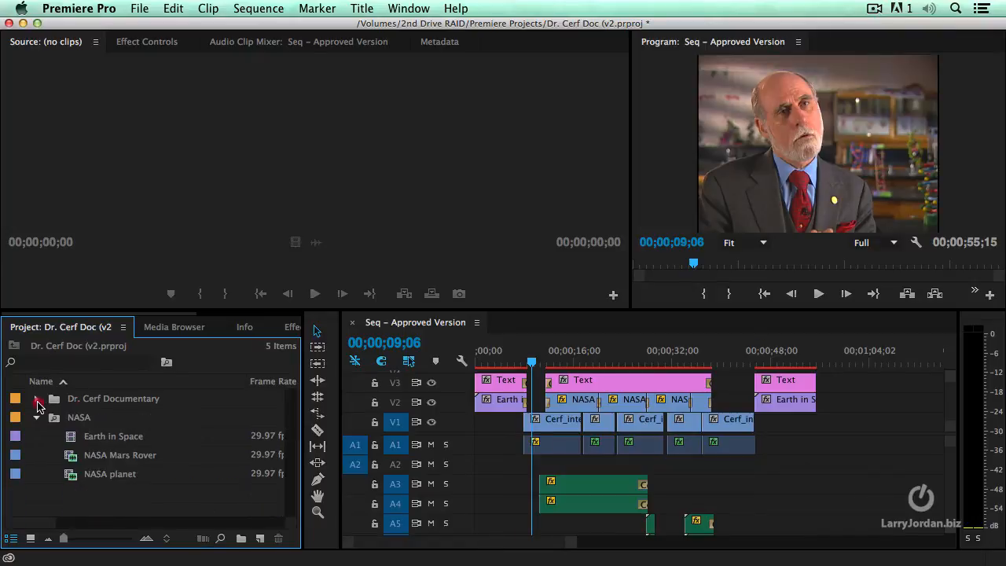
pyautogui.click(35, 399)
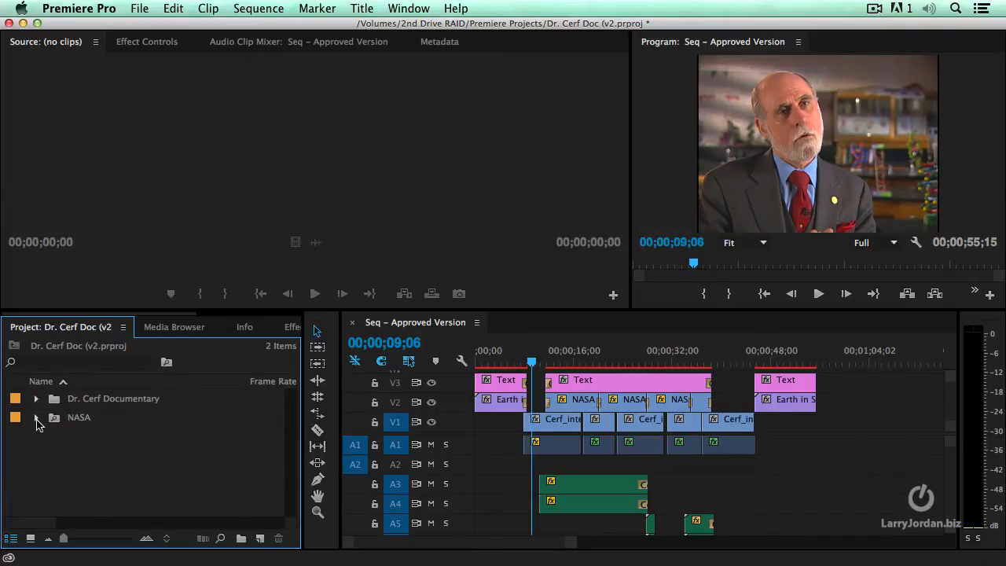
pyautogui.click(36, 418)
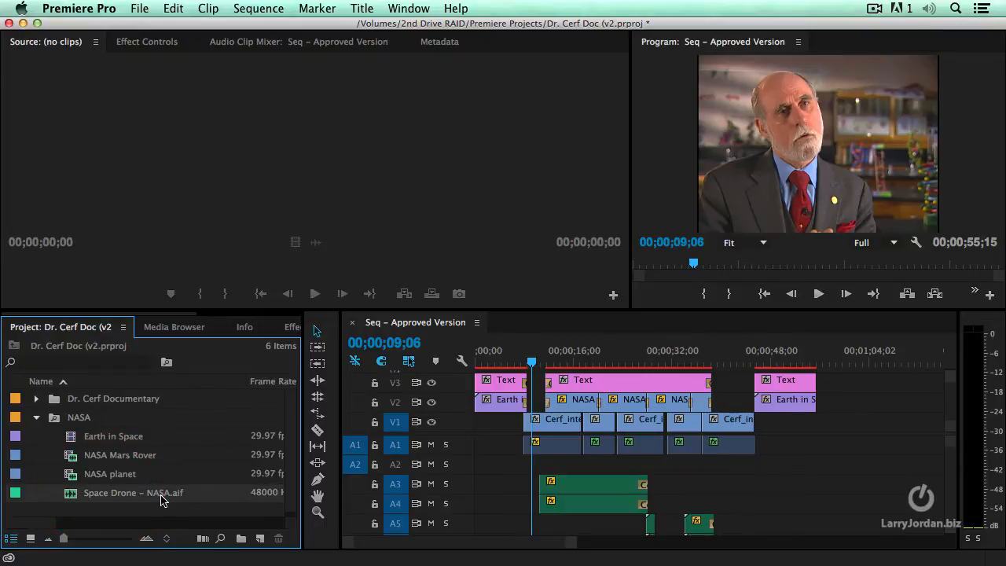
pyautogui.moveTo(161, 492)
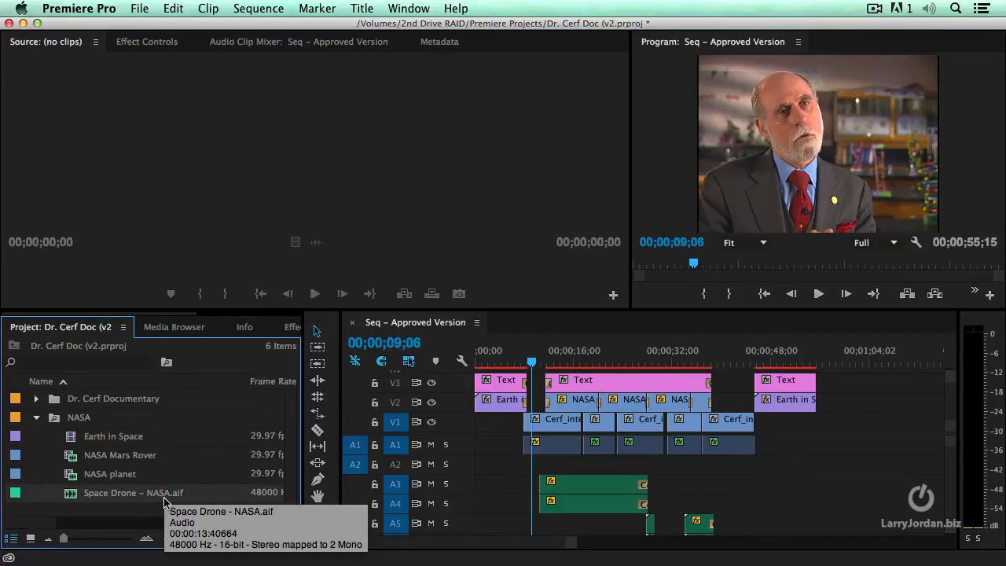
pyautogui.moveTo(61, 424)
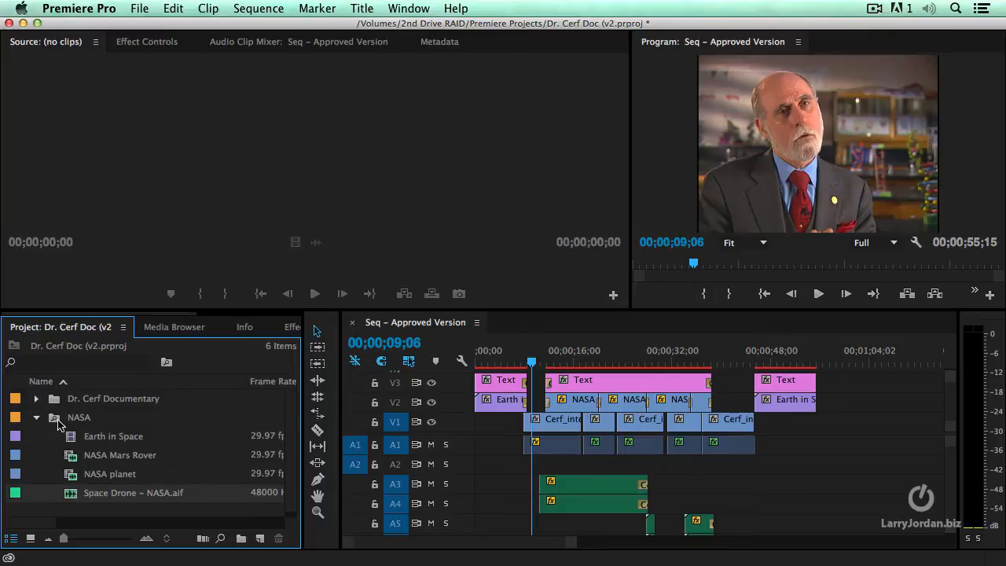
pyautogui.moveTo(79, 416)
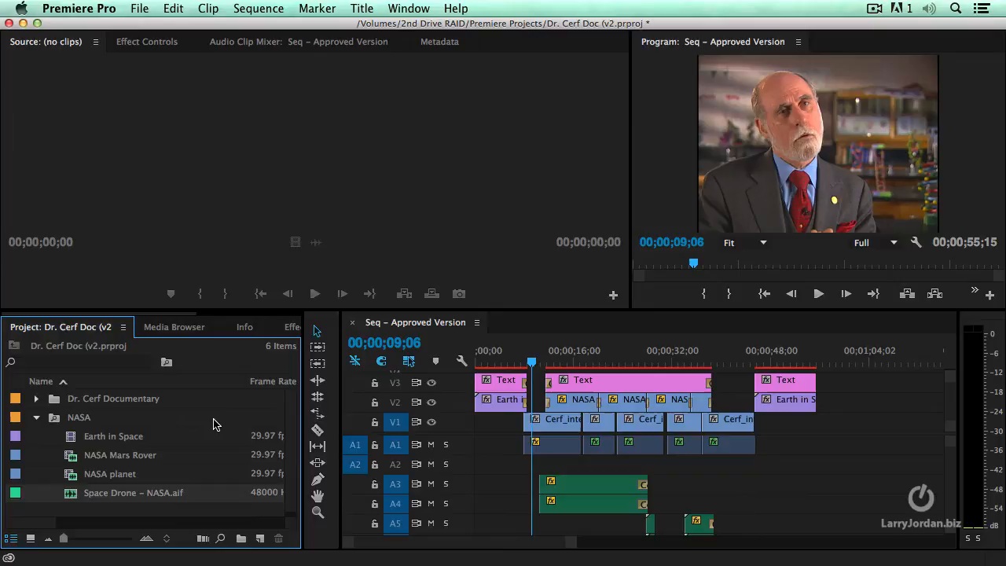
# Rename Space Drone – NASA.aif back to Space Drone.aif and refresh the NASA search bin
pyautogui.doubleClick(132, 494)
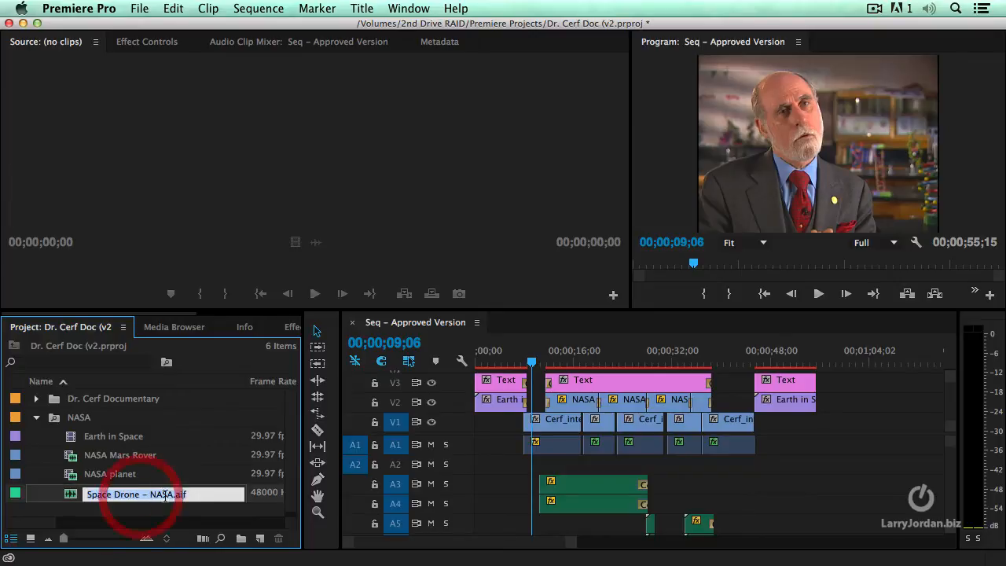
pyautogui.click(157, 494)
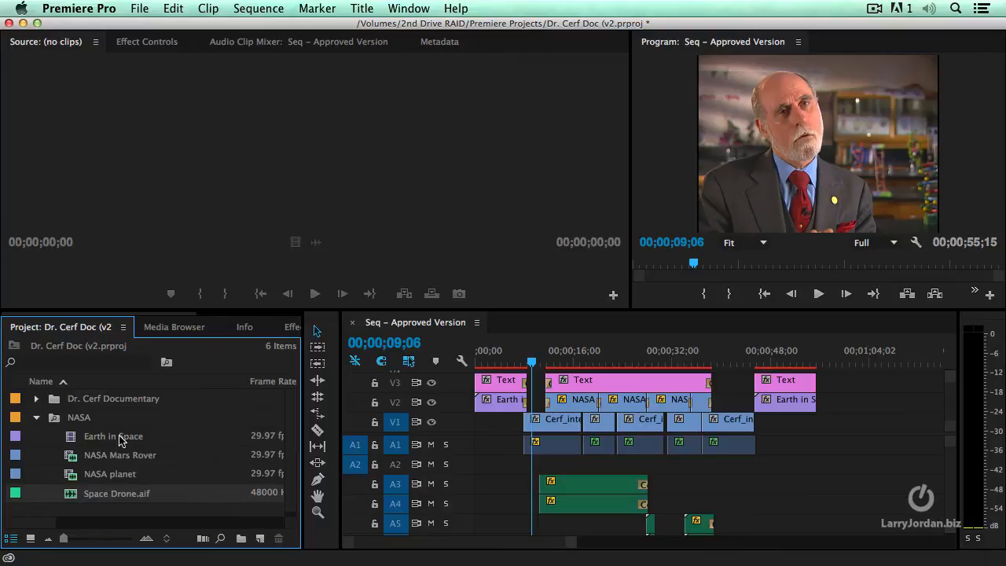
pyautogui.click(37, 418)
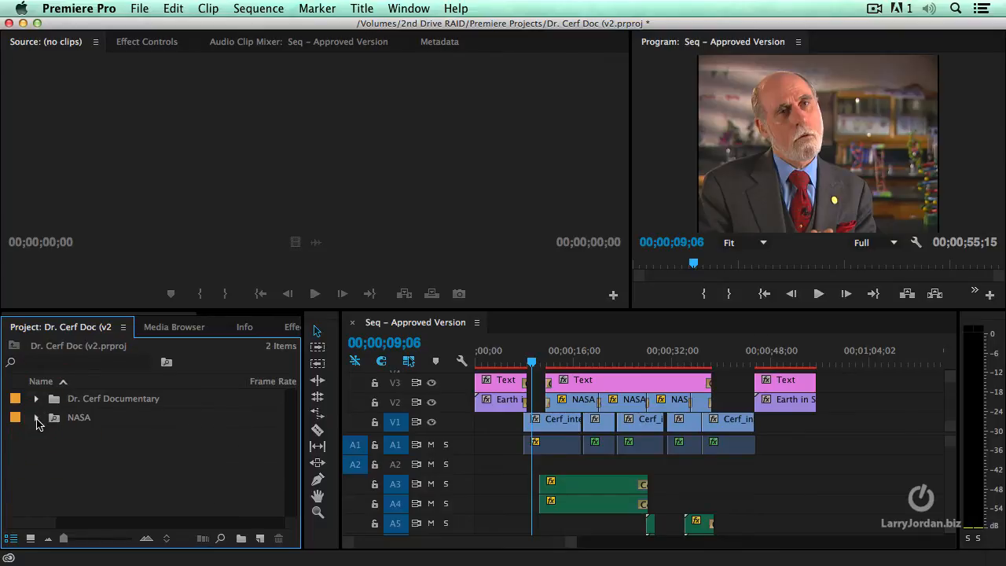
pyautogui.click(37, 418)
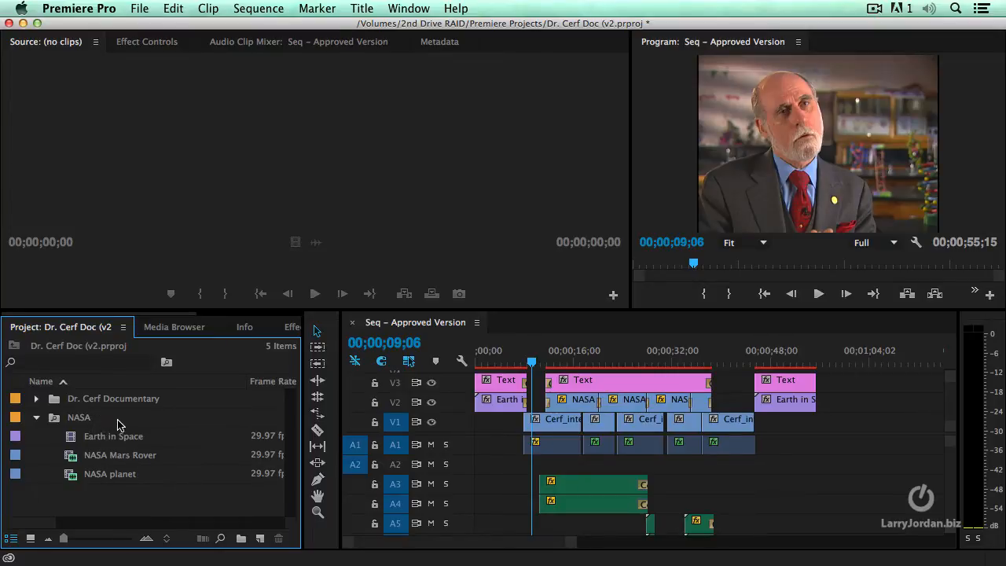
pyautogui.moveTo(318, 511)
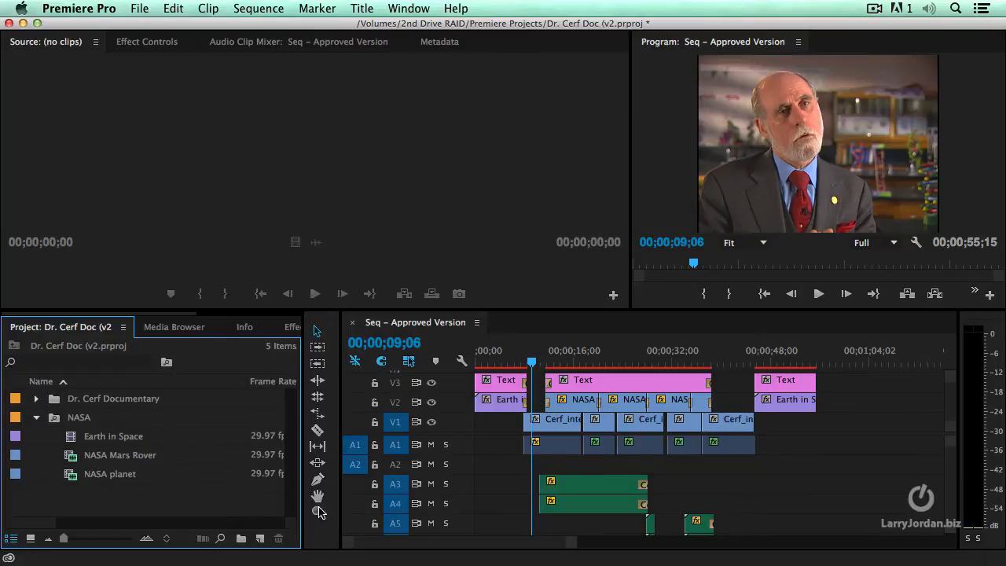
# Set Find in Timeline to match names containing NASA or containing Cerf
pyautogui.click(535, 350)
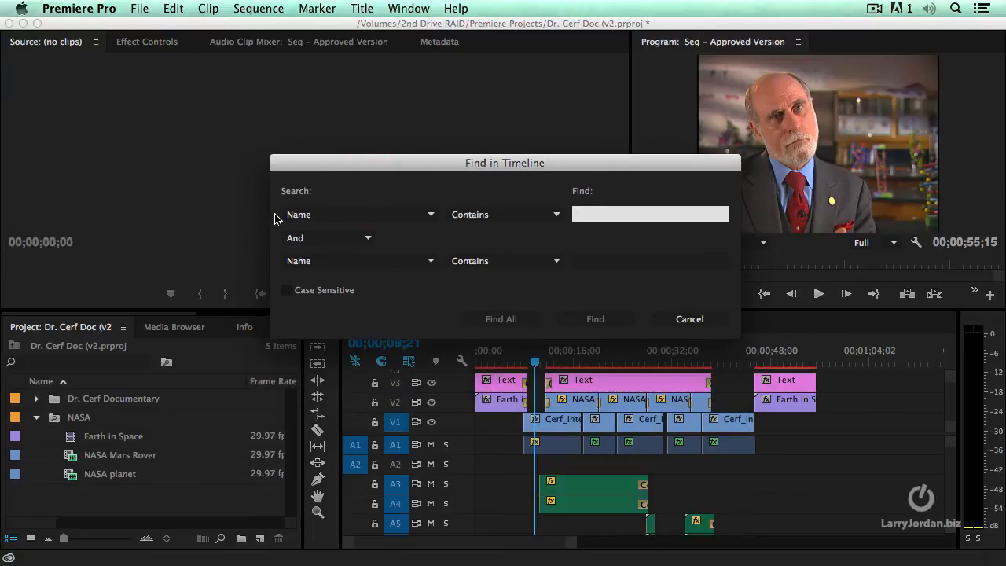
pyautogui.write('NASA')
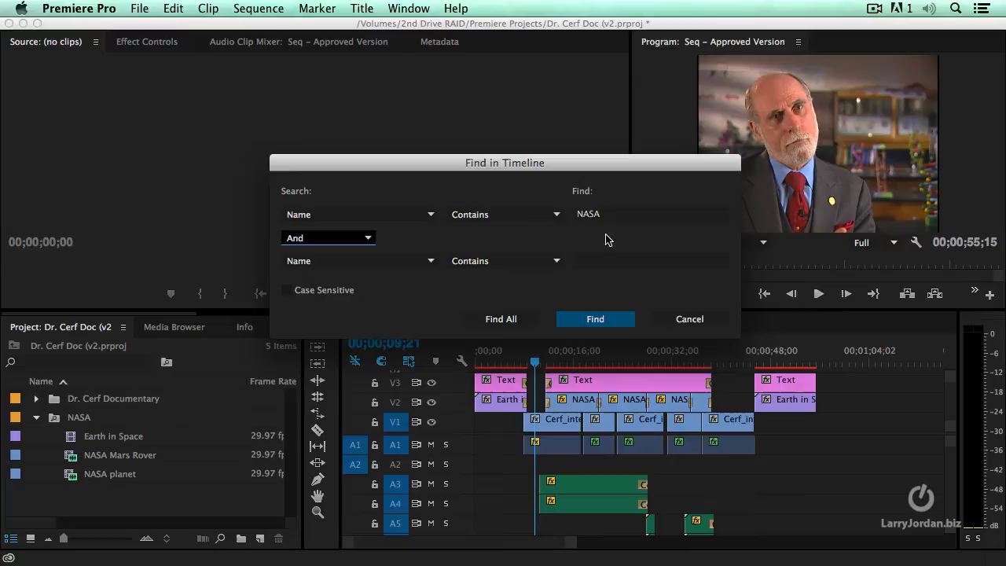
pyautogui.moveTo(309, 227)
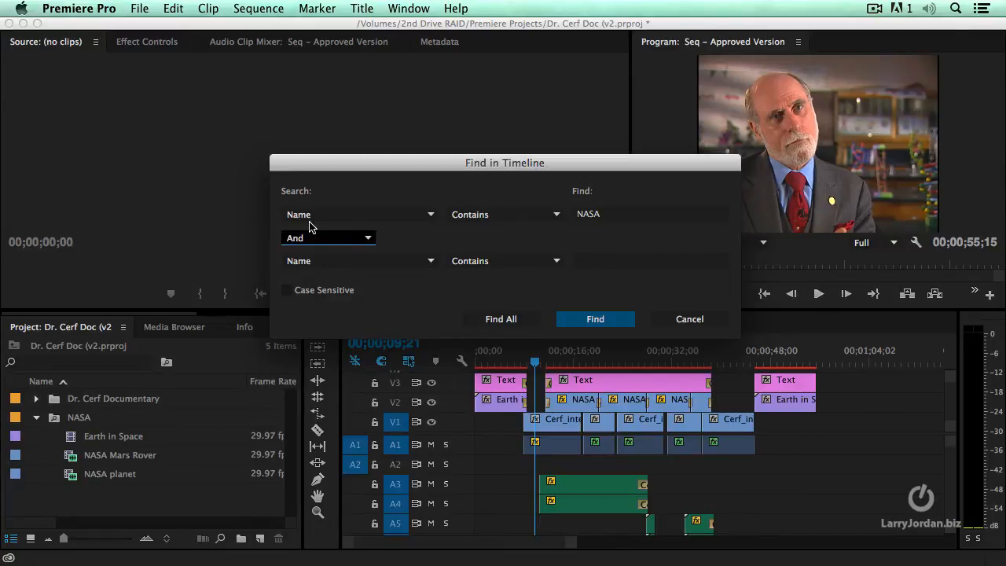
pyautogui.click(328, 238)
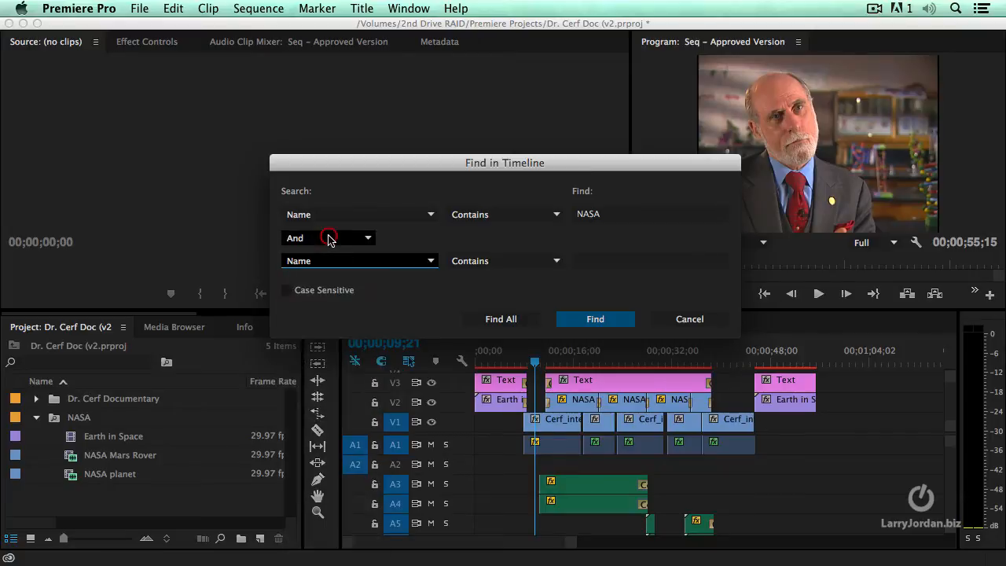
pyautogui.click(360, 260)
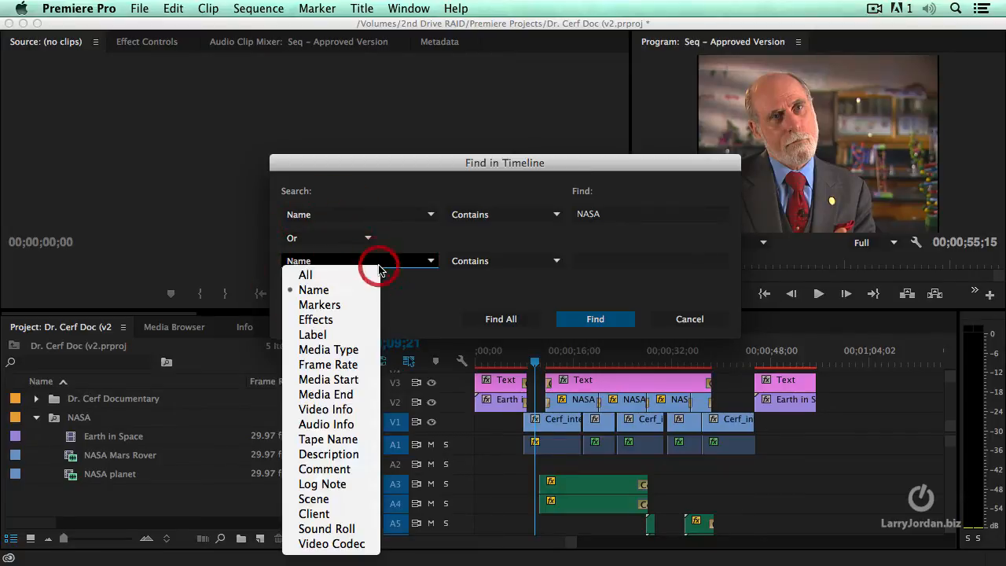
pyautogui.click(314, 290)
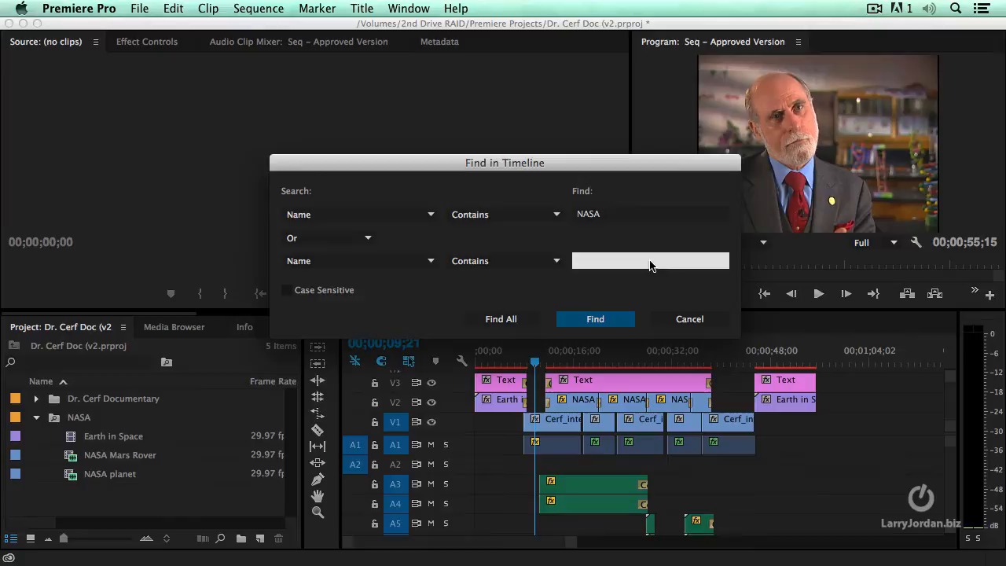
pyautogui.write('Cef')
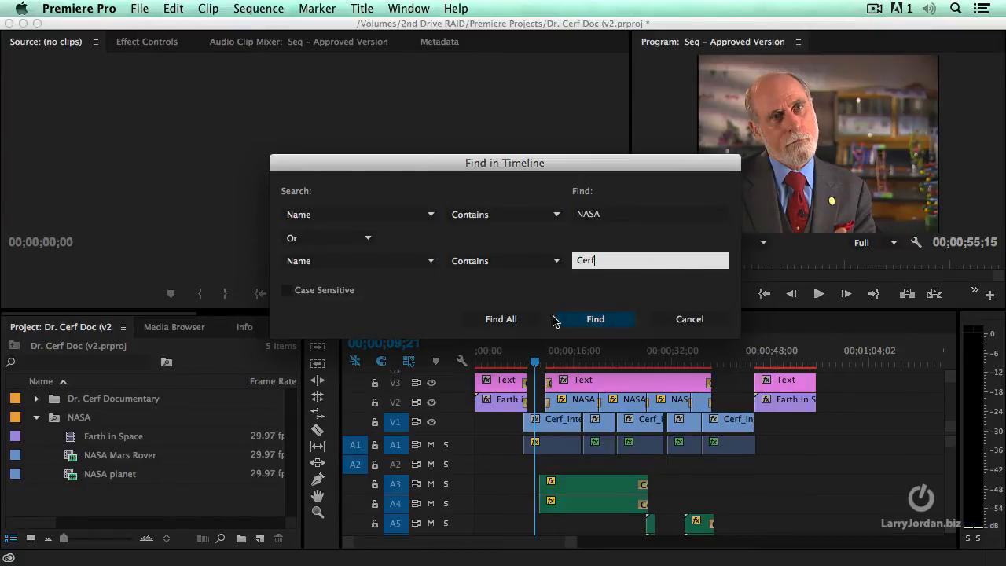
# Run Find All to select every NASA or Cerf clip in the timeline
pyautogui.click(595, 319)
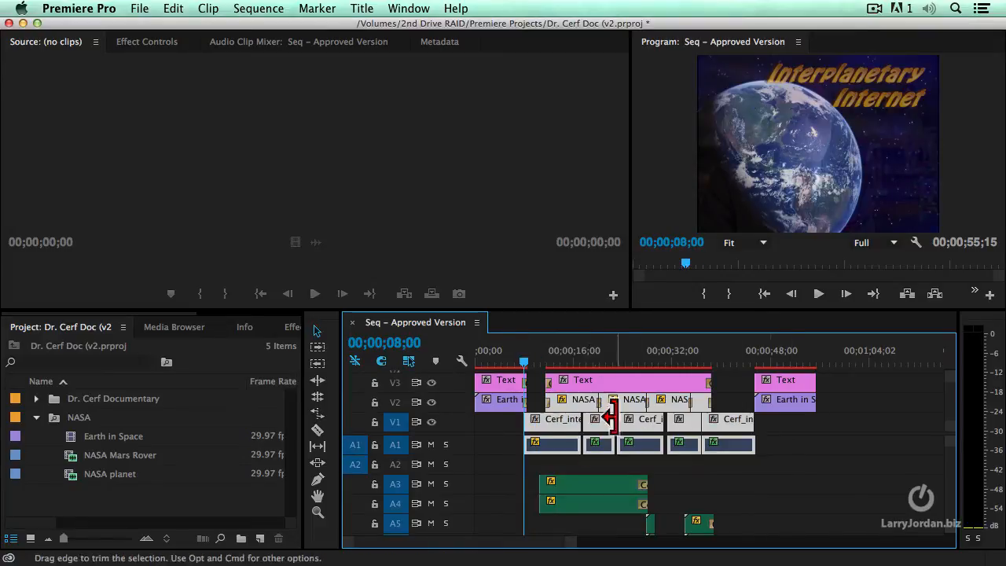
pyautogui.moveTo(503, 409)
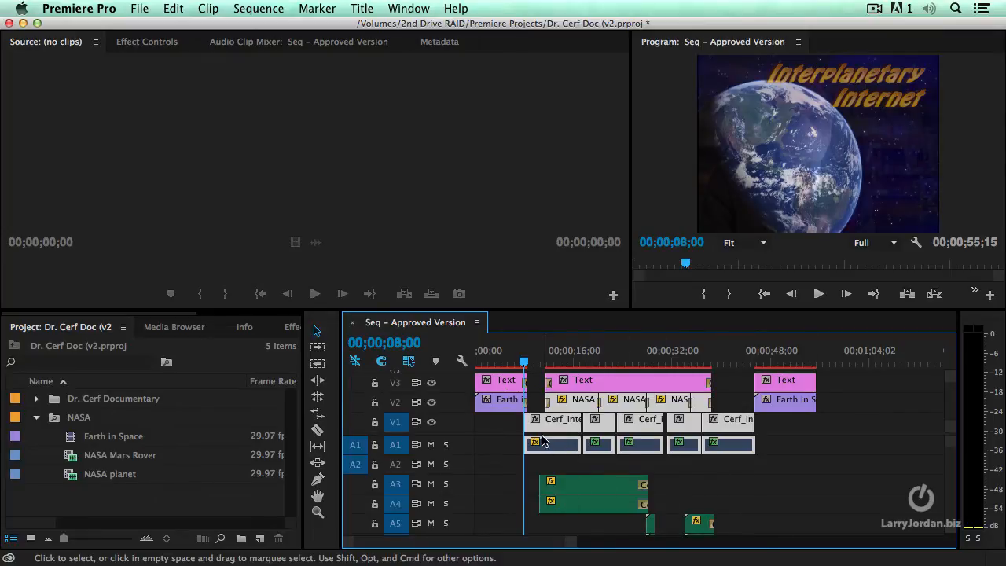
pyautogui.moveTo(614, 408)
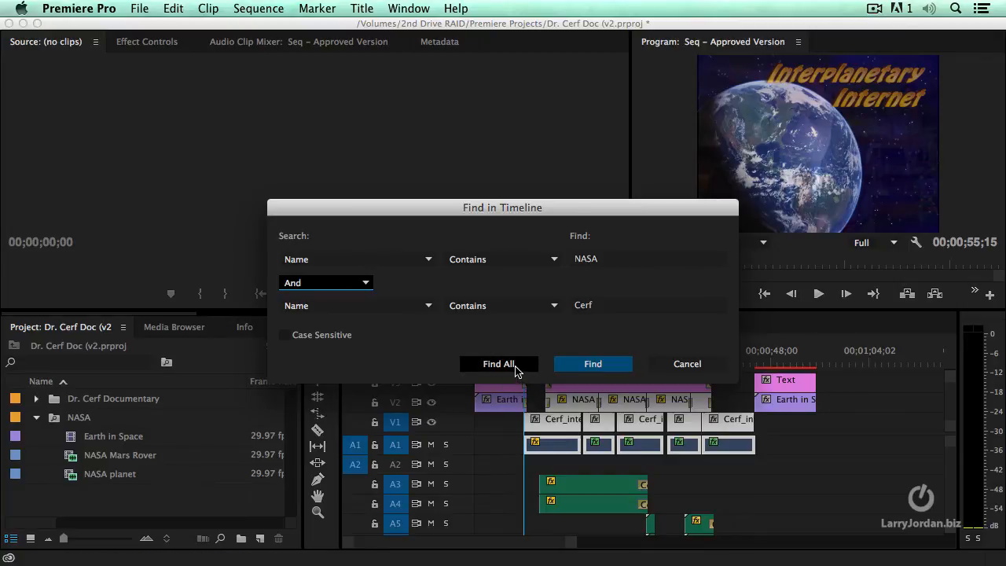
# Find all clips matching both NASA and Cerf, then open the first Search dropdown
pyautogui.click(498, 364)
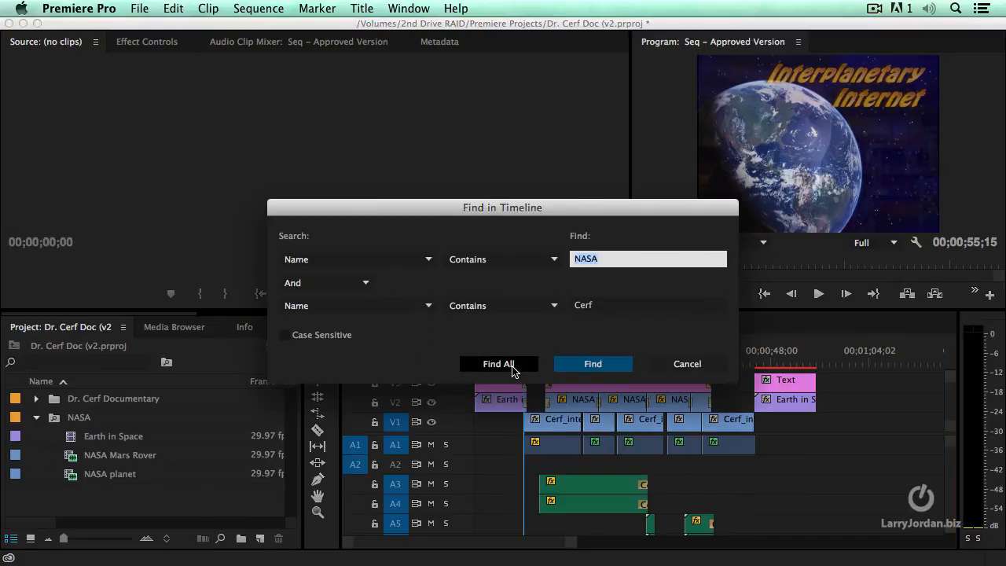
pyautogui.click(358, 259)
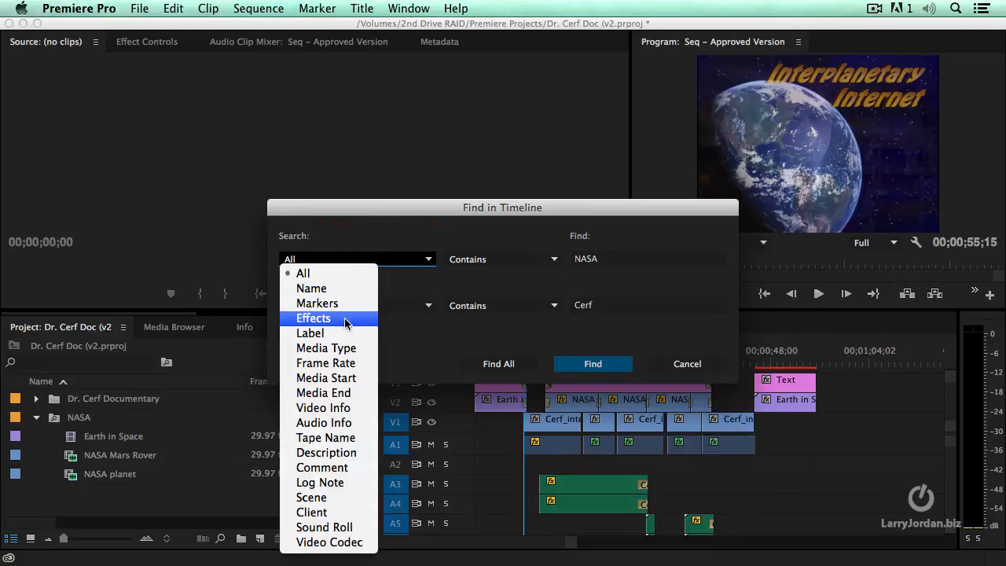
pyautogui.moveTo(313, 498)
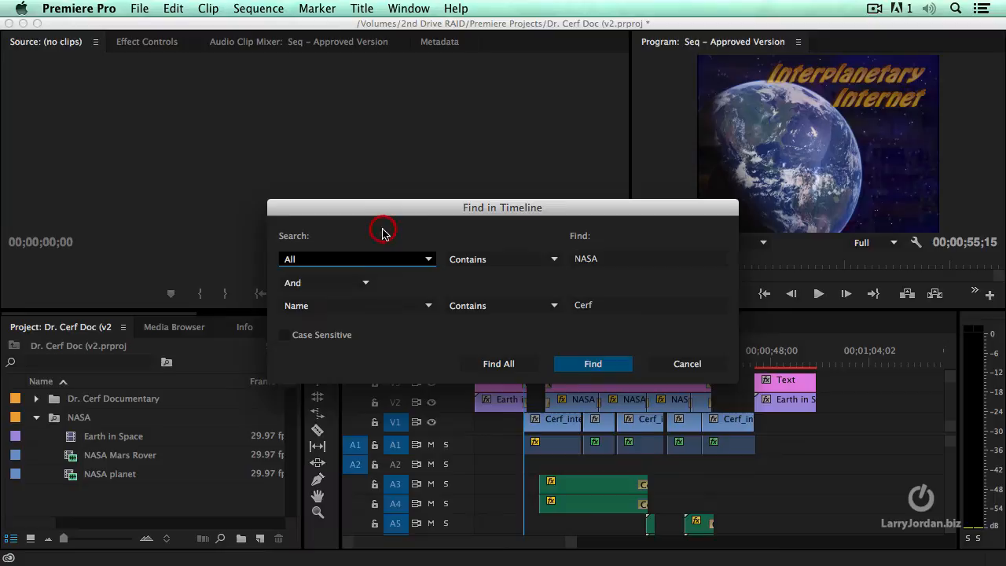
# Make the first criterion search All fields for NASA
pyautogui.click(325, 282)
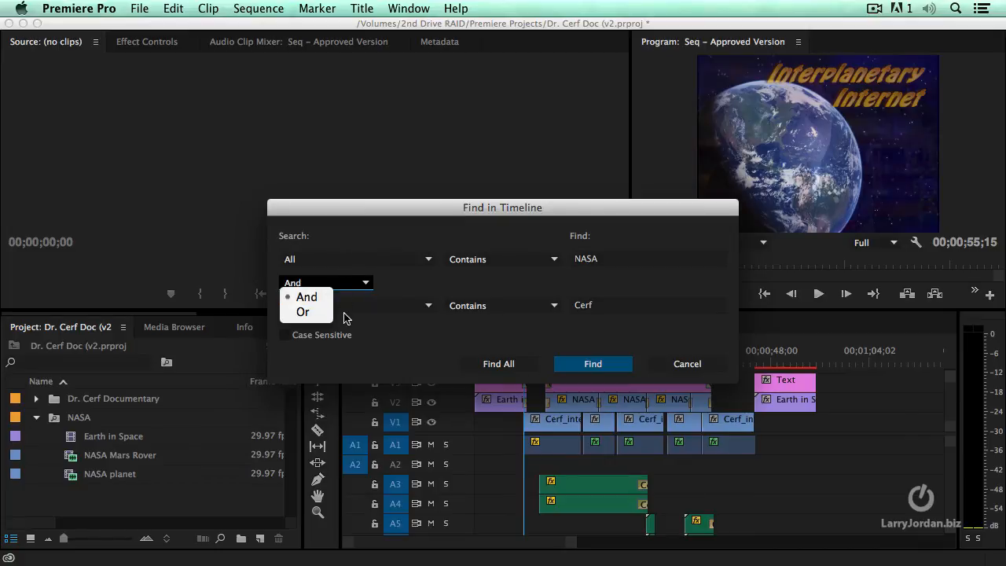
pyautogui.moveTo(350, 291)
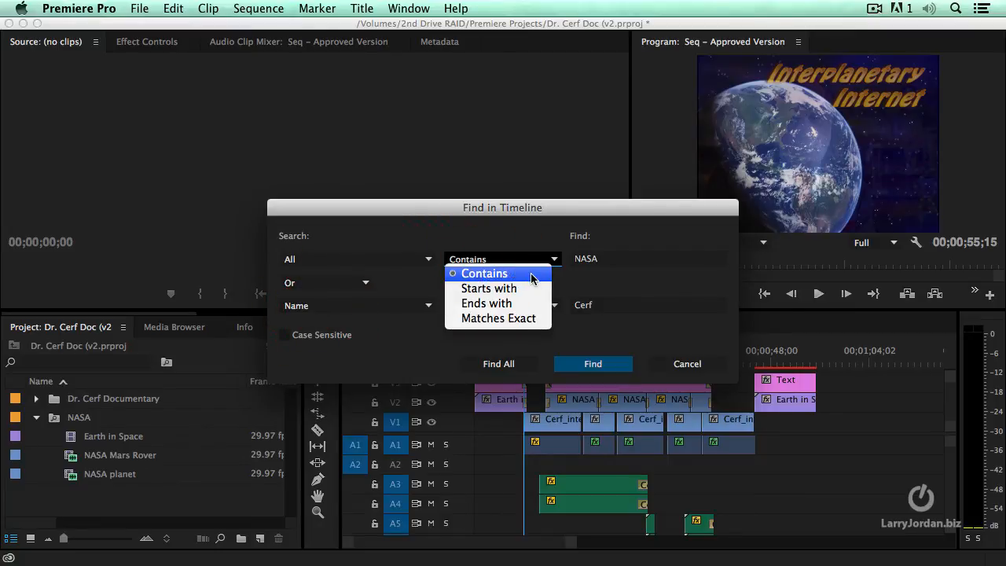
pyautogui.moveTo(489, 288)
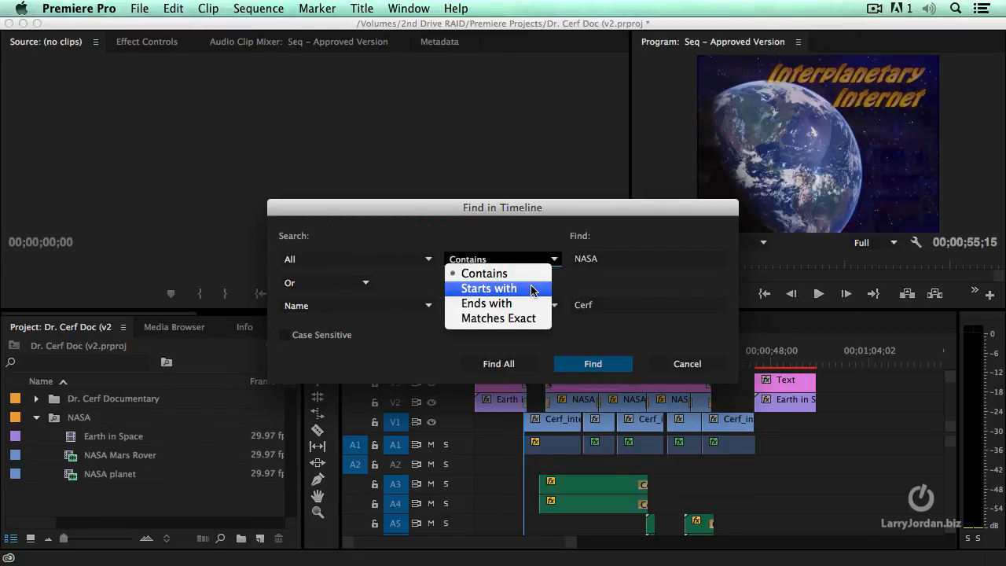
pyautogui.moveTo(499, 319)
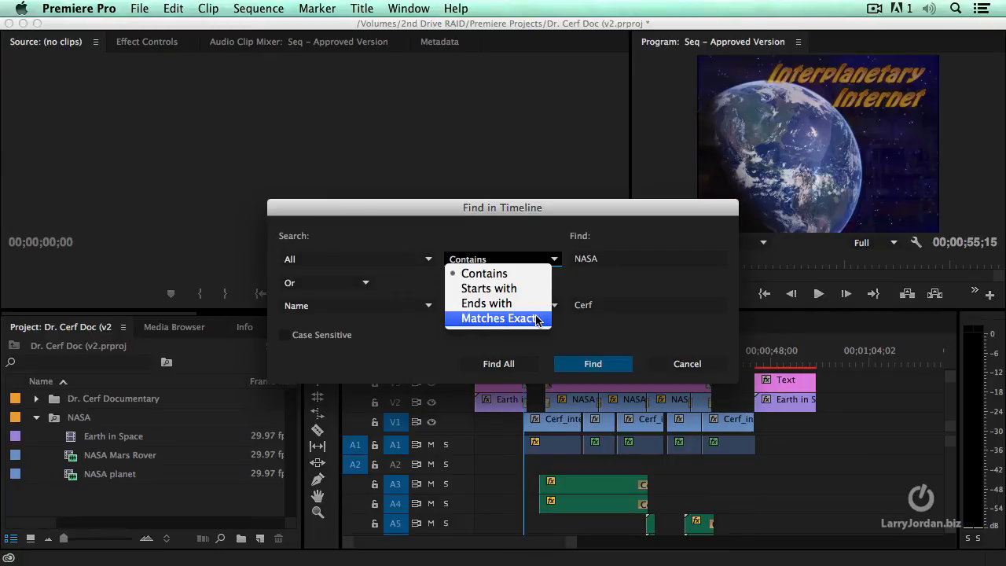